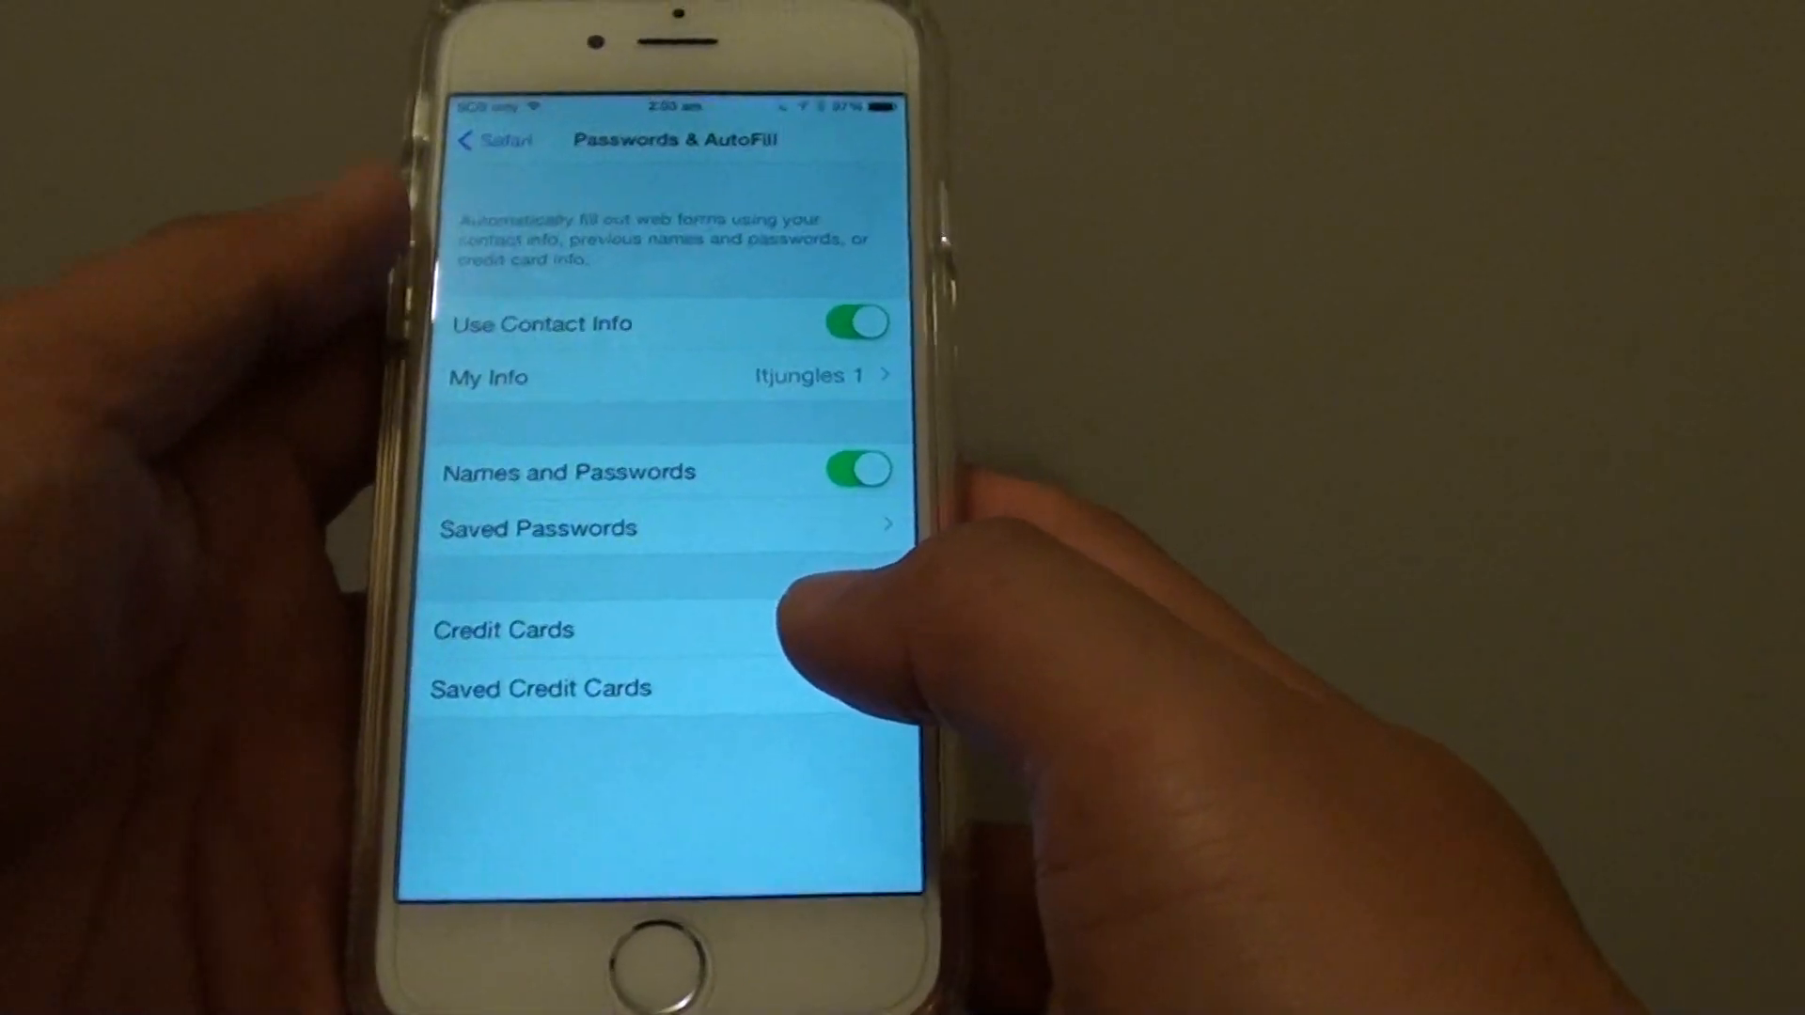
# Step: Back out of Passwords & AutoFill through Safari to the main Settings list
pyautogui.click(883, 641)
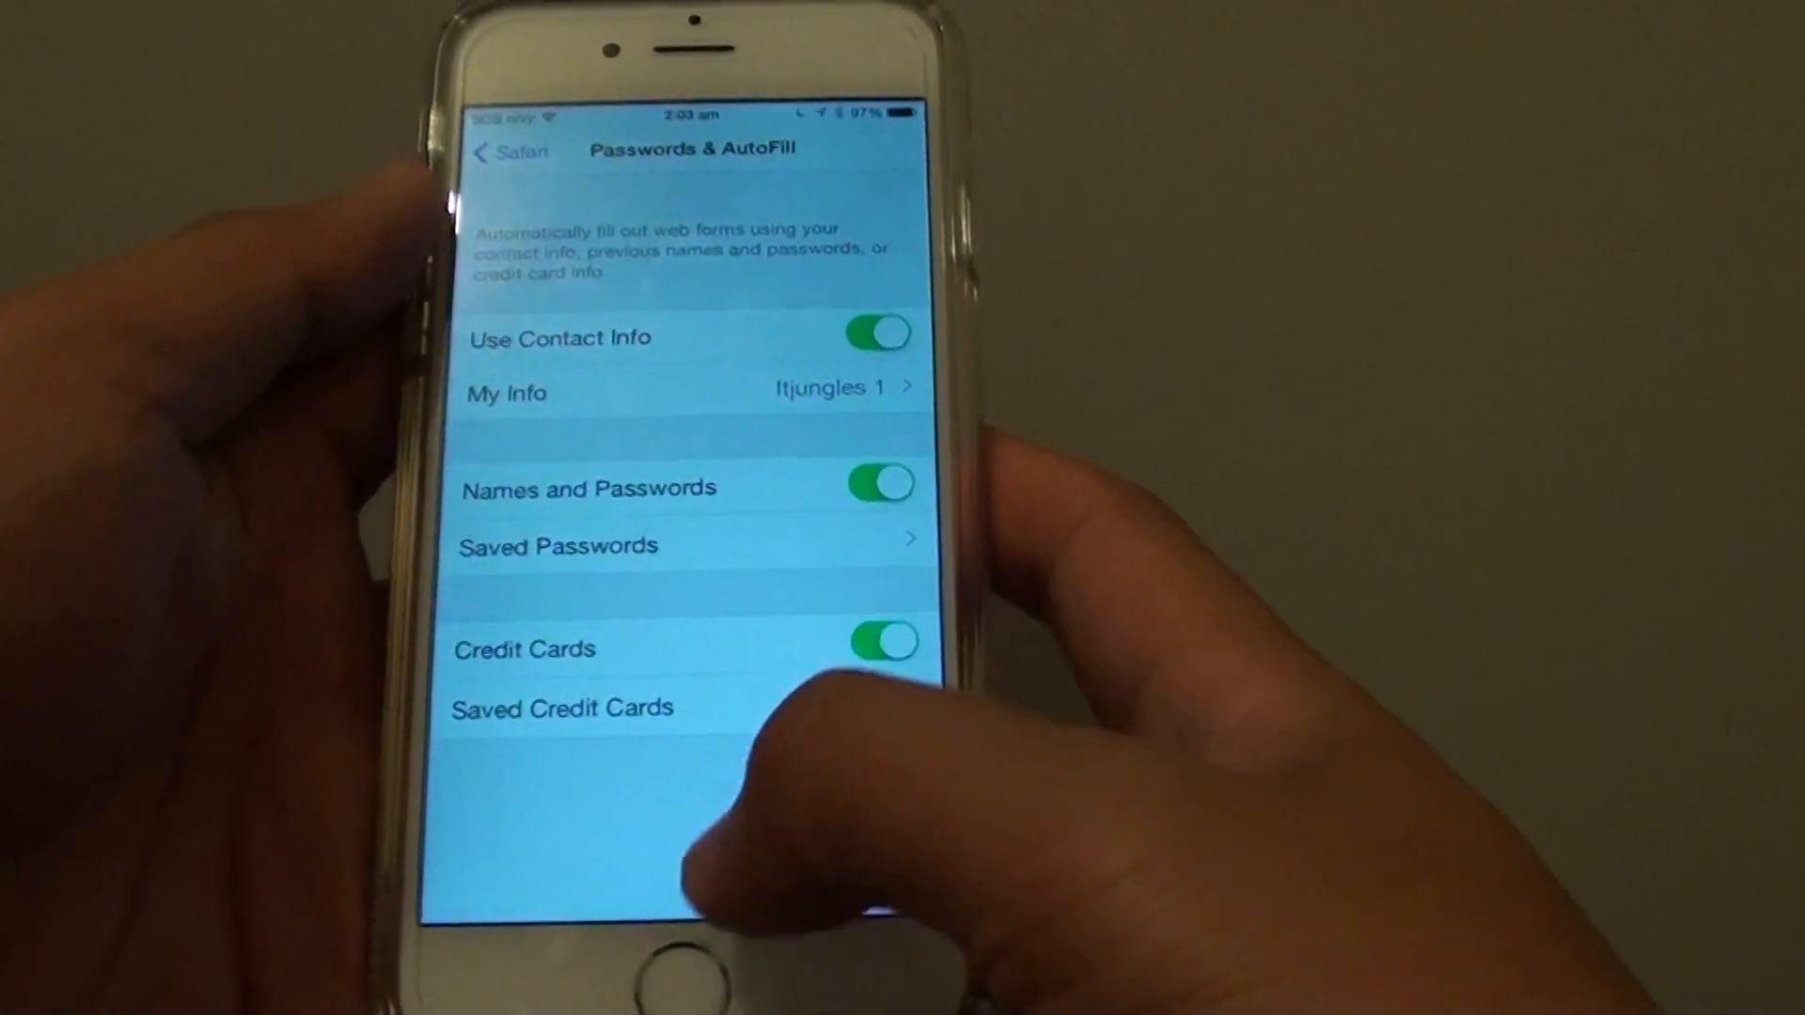
pyautogui.click(507, 151)
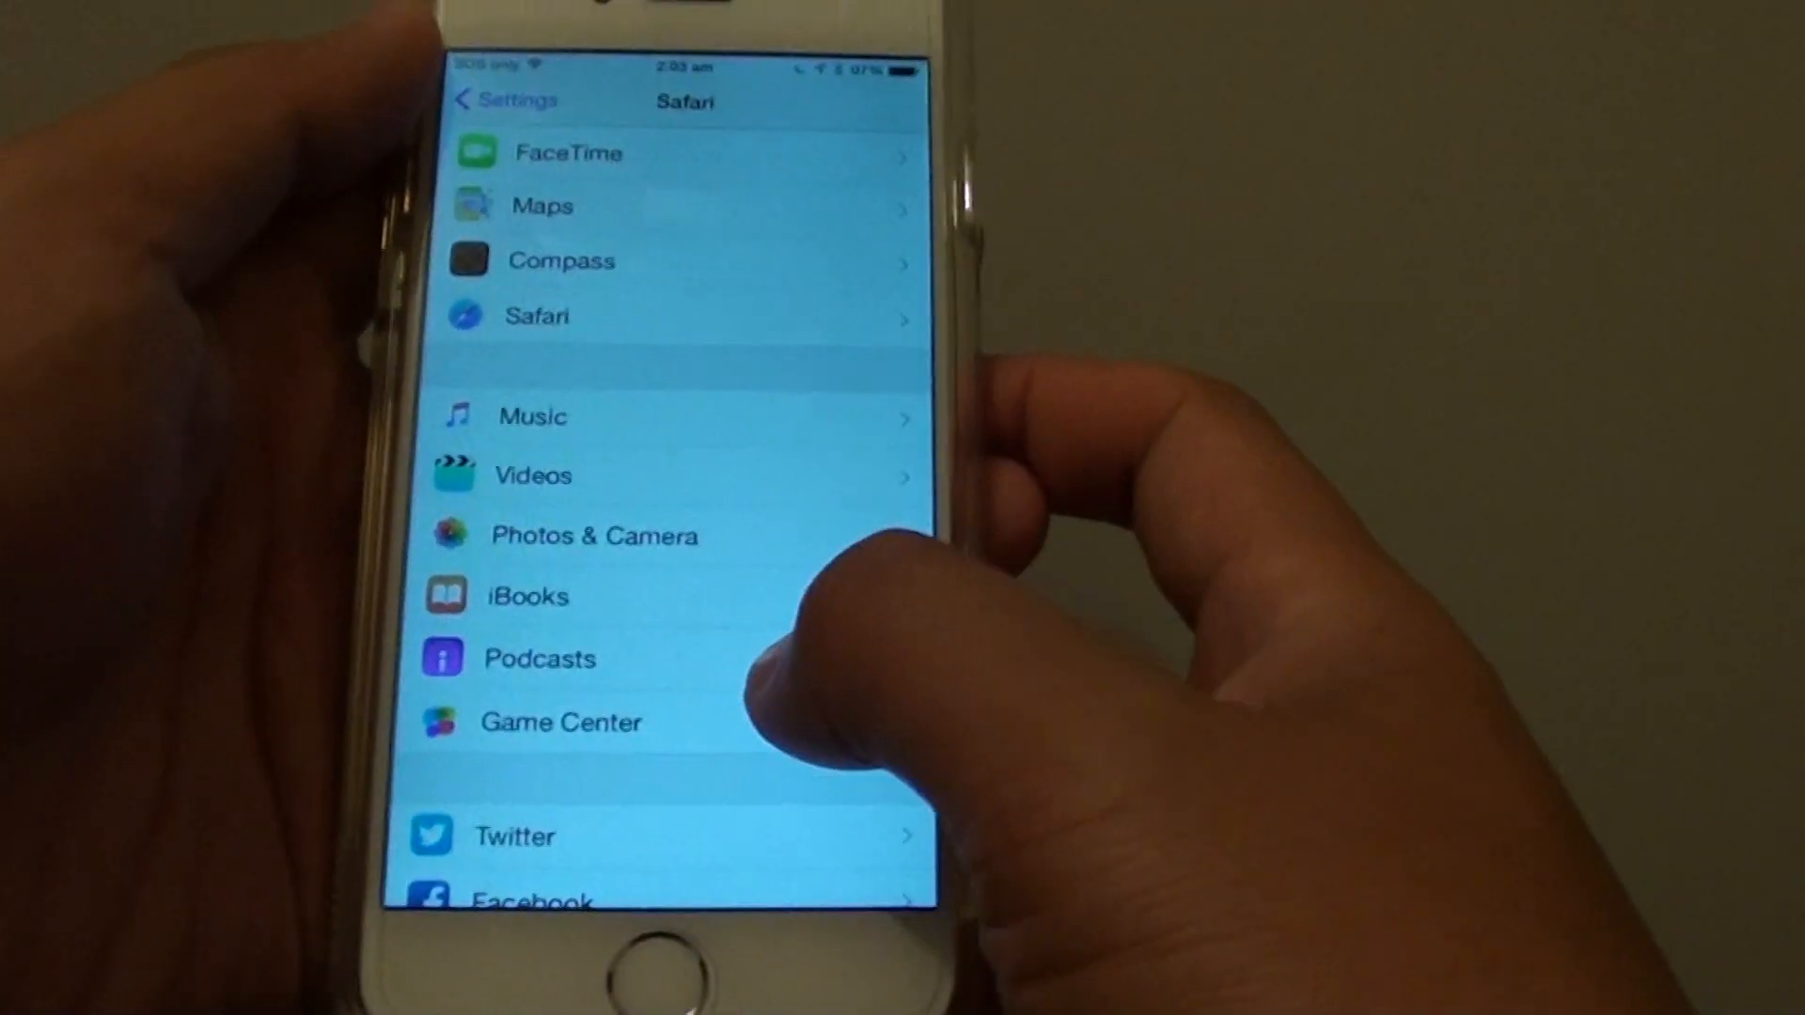
# Step: Go into Safari settings and open Passwords & AutoFill
pyautogui.scroll(-3)
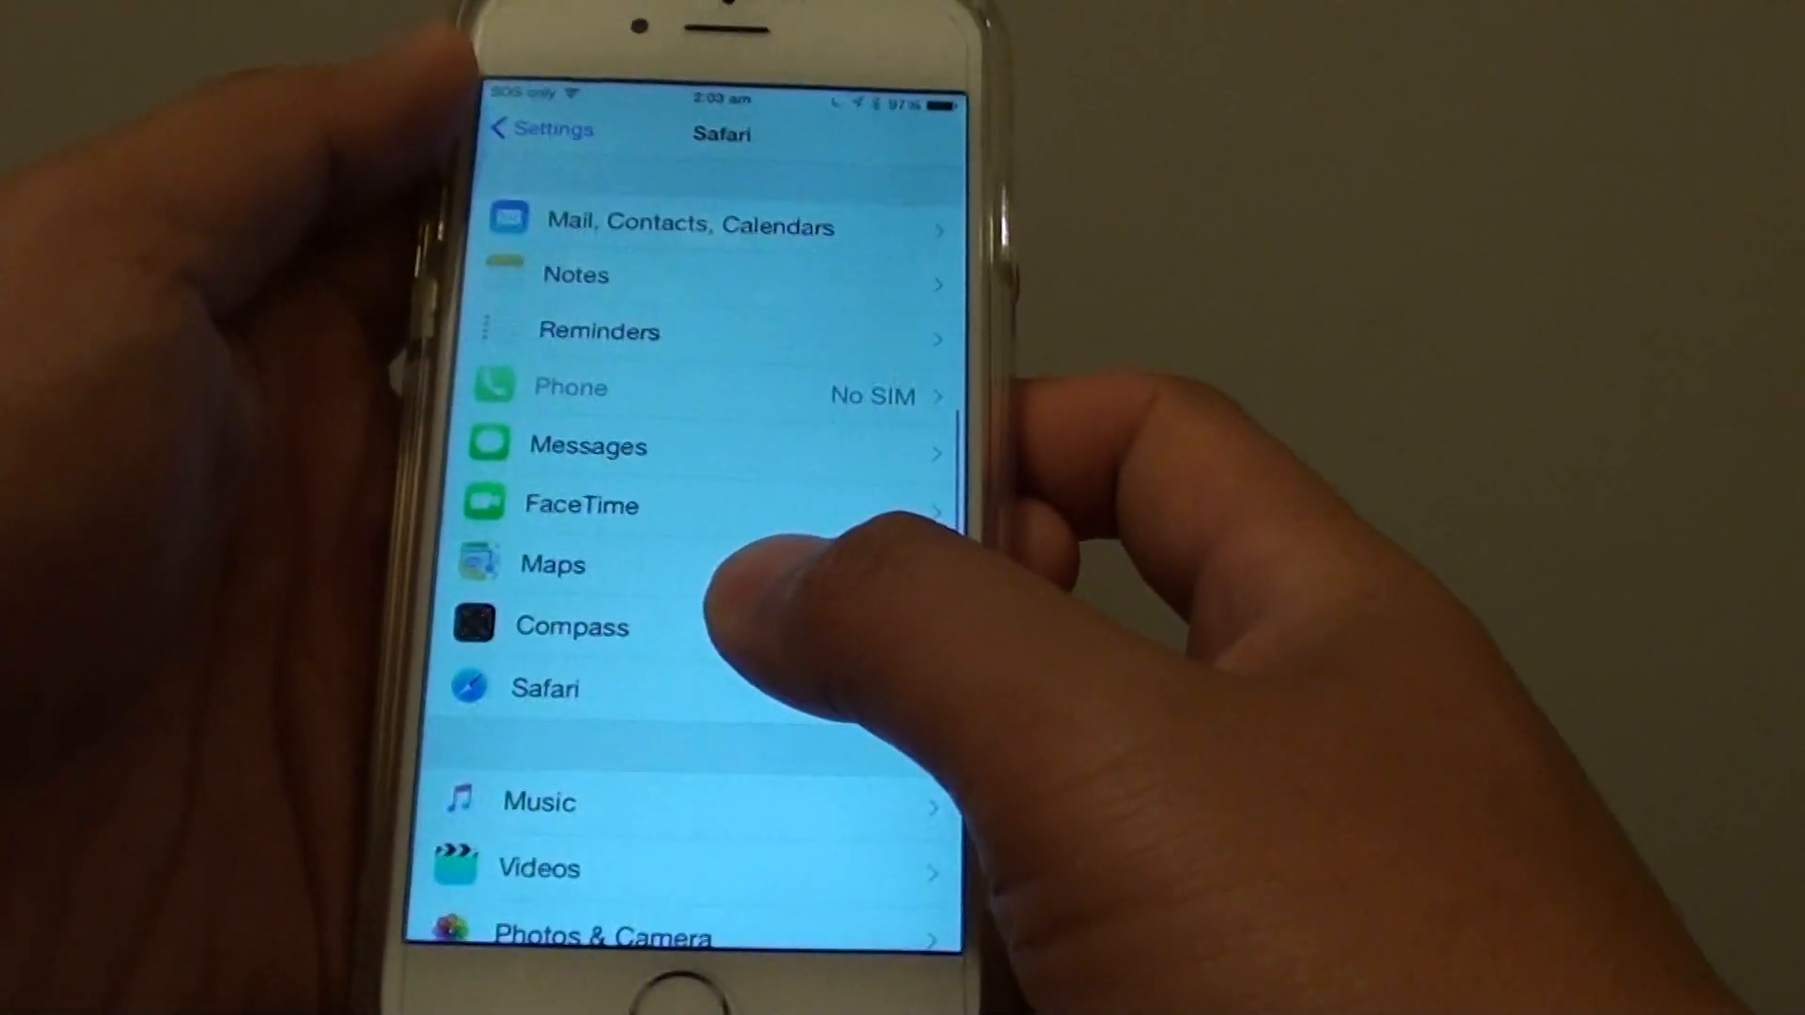
pyautogui.click(544, 687)
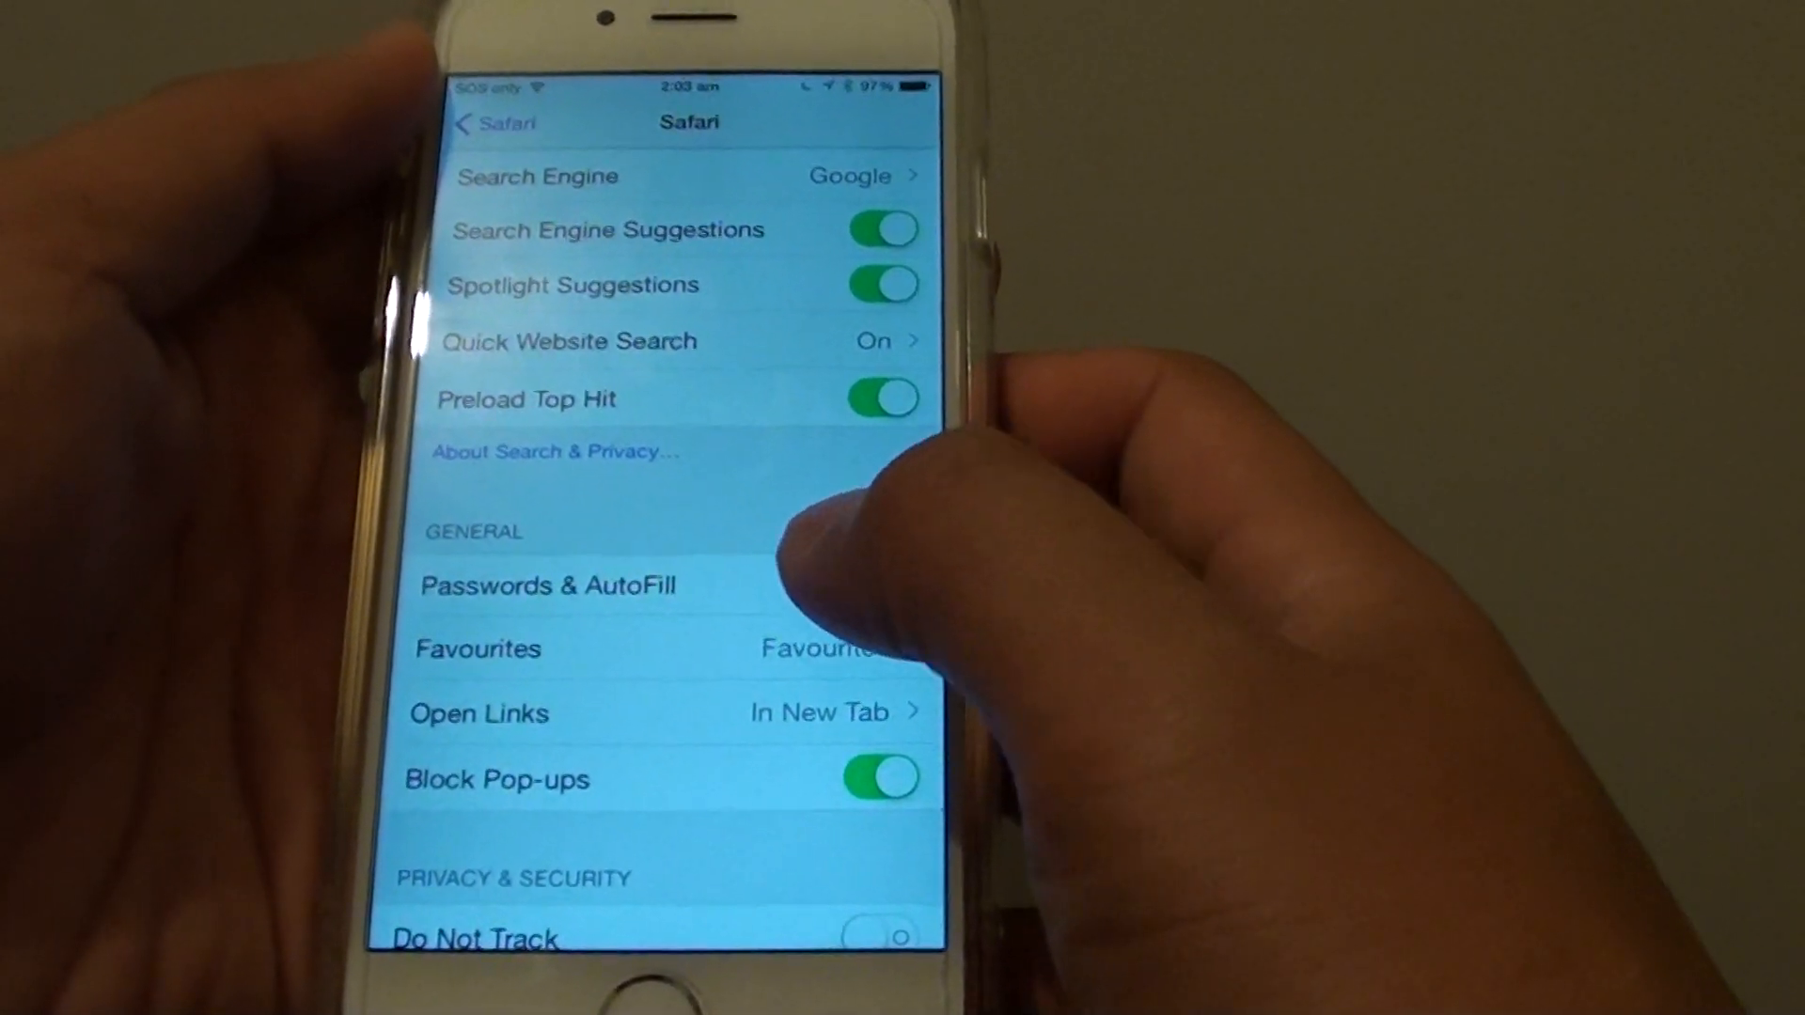
pyautogui.click(545, 585)
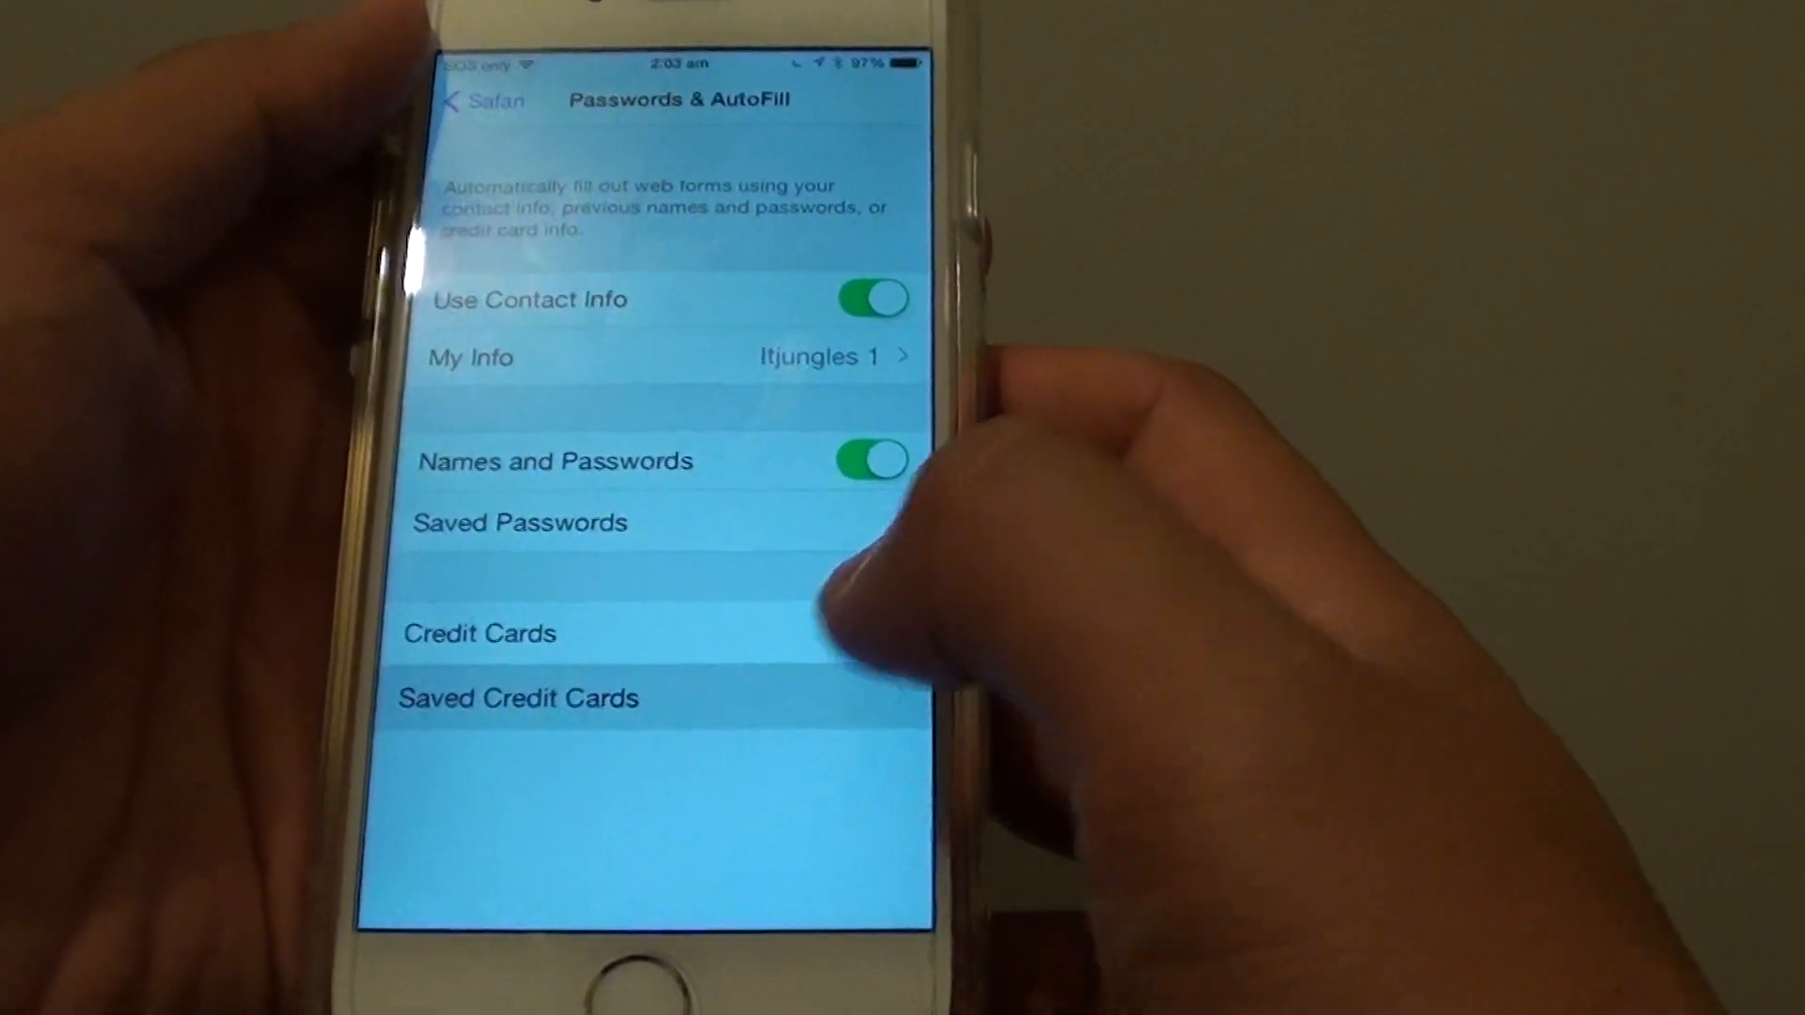
# Step: Open Saved Credit Cards, edit the list, and delete the Amex card
pyautogui.click(519, 522)
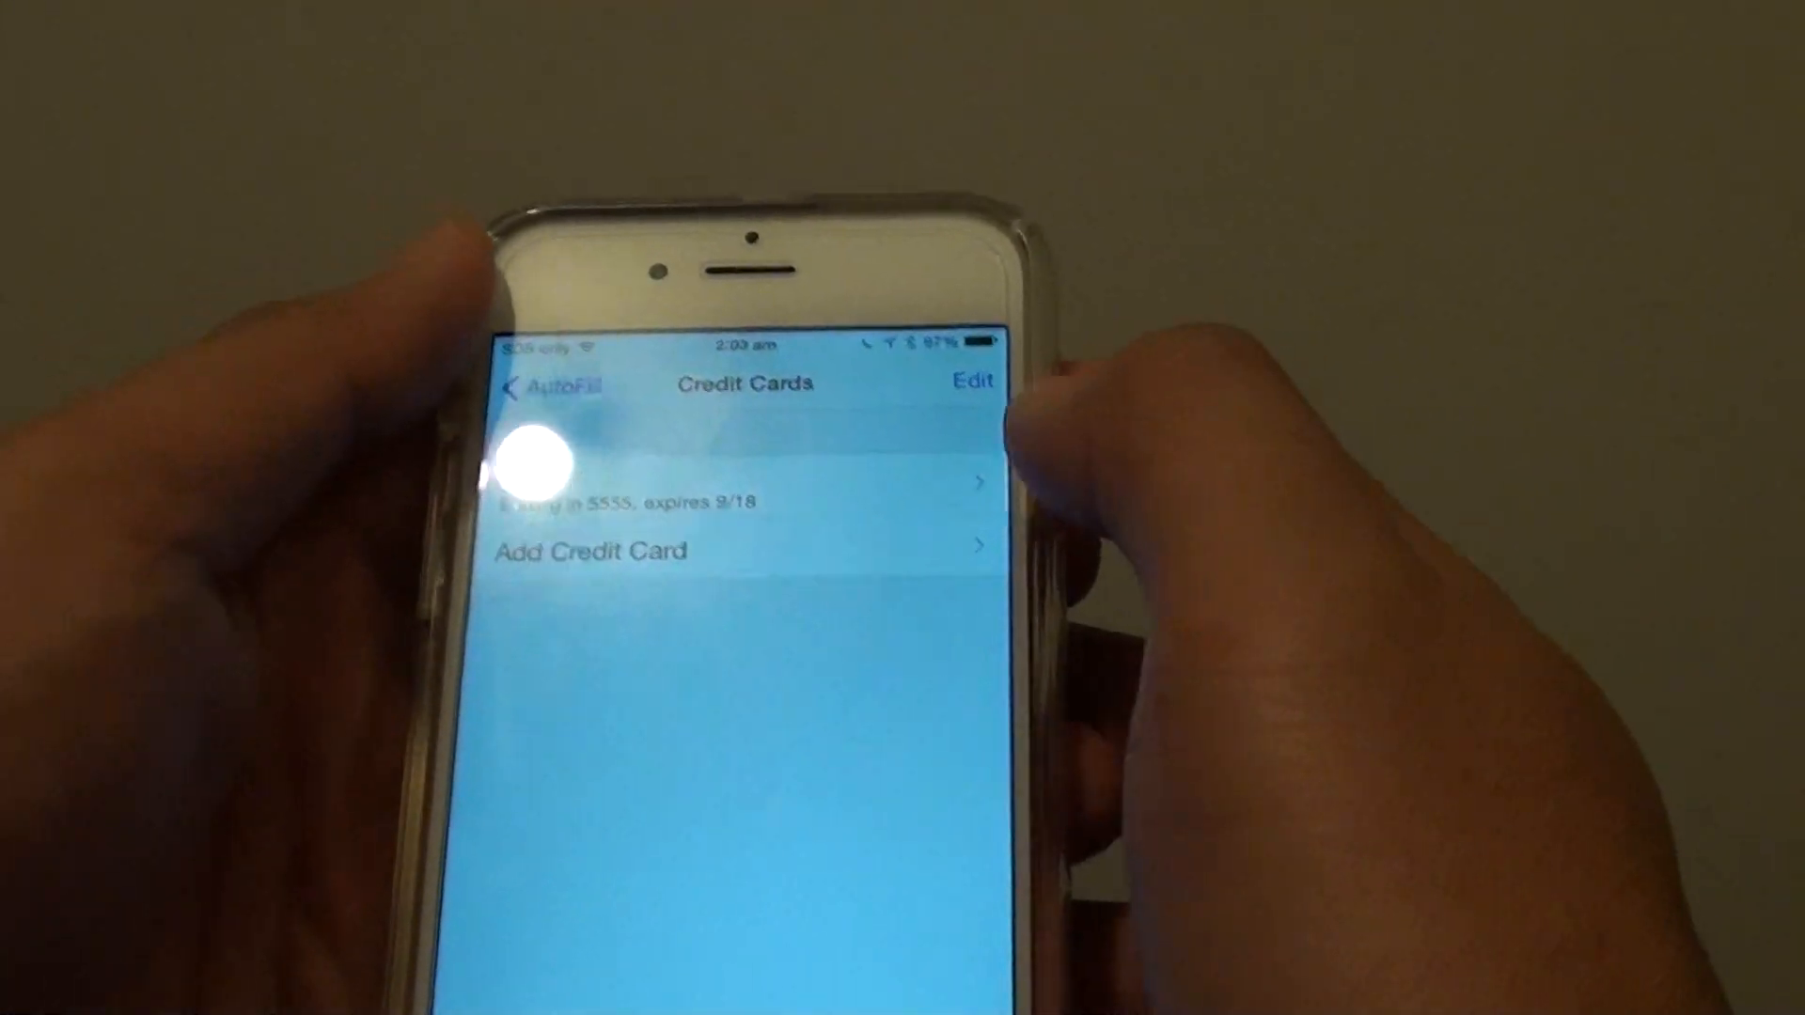
pyautogui.click(971, 381)
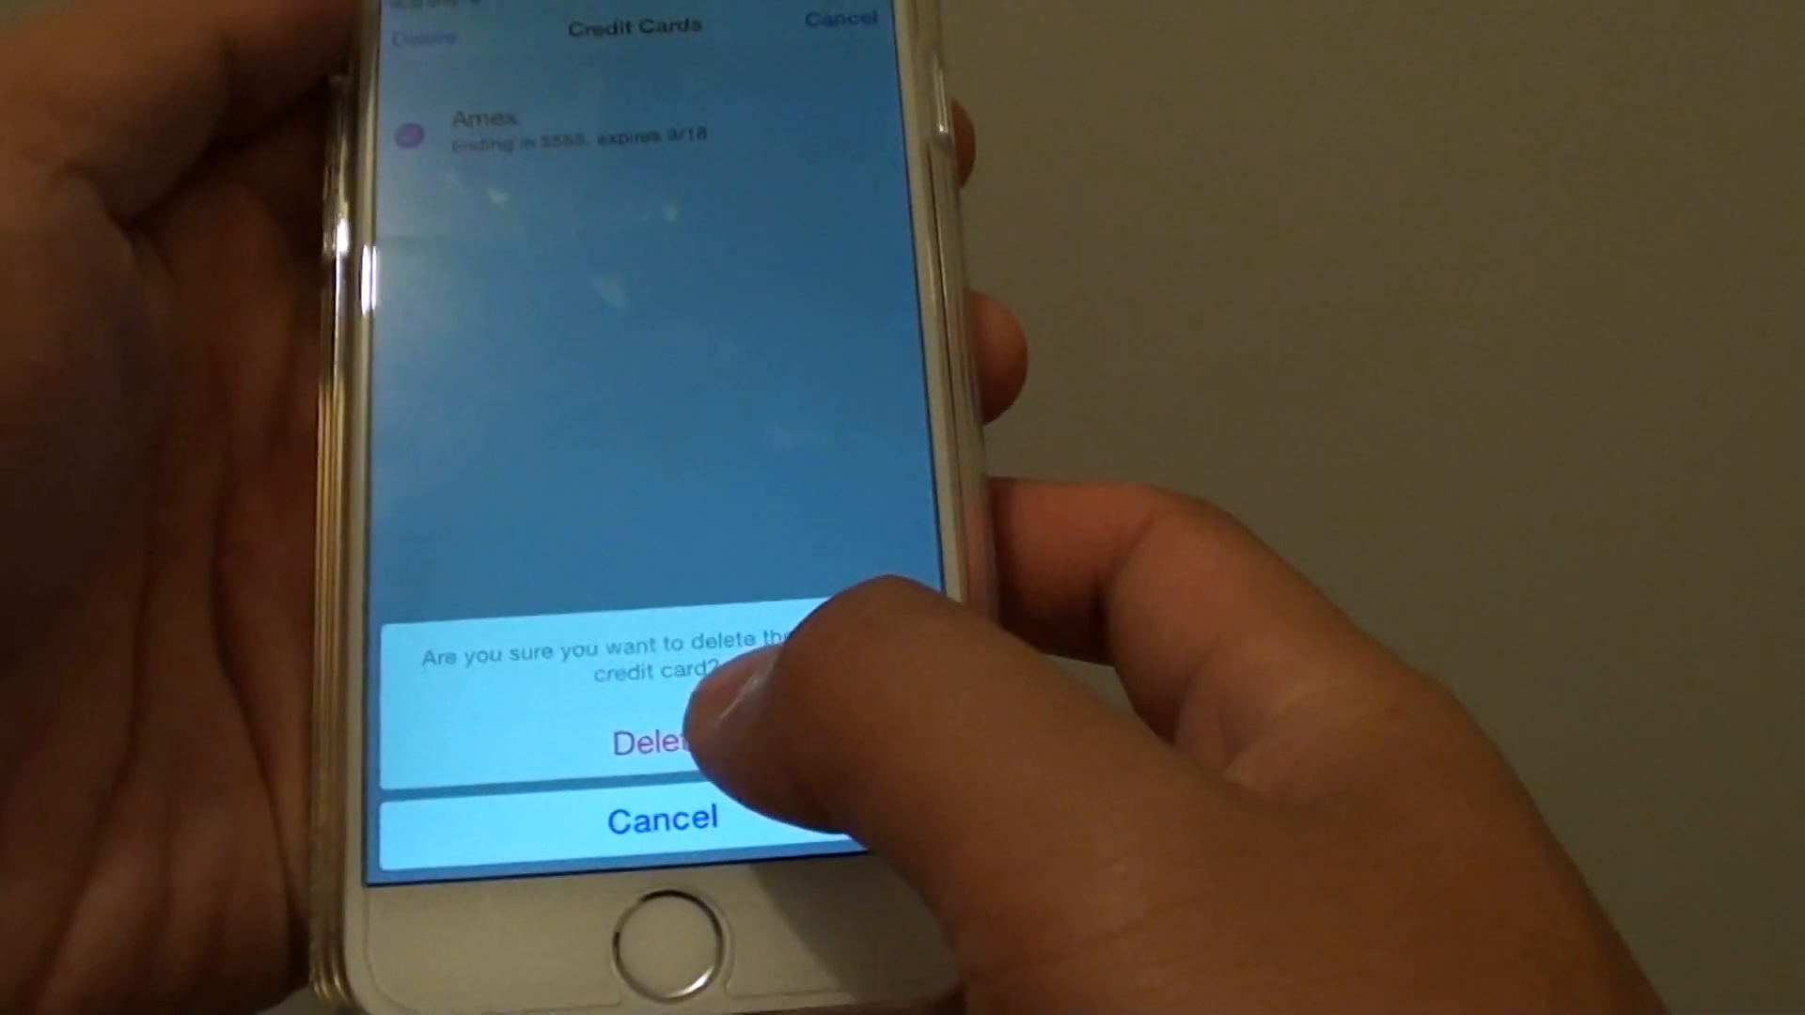
pyautogui.click(656, 743)
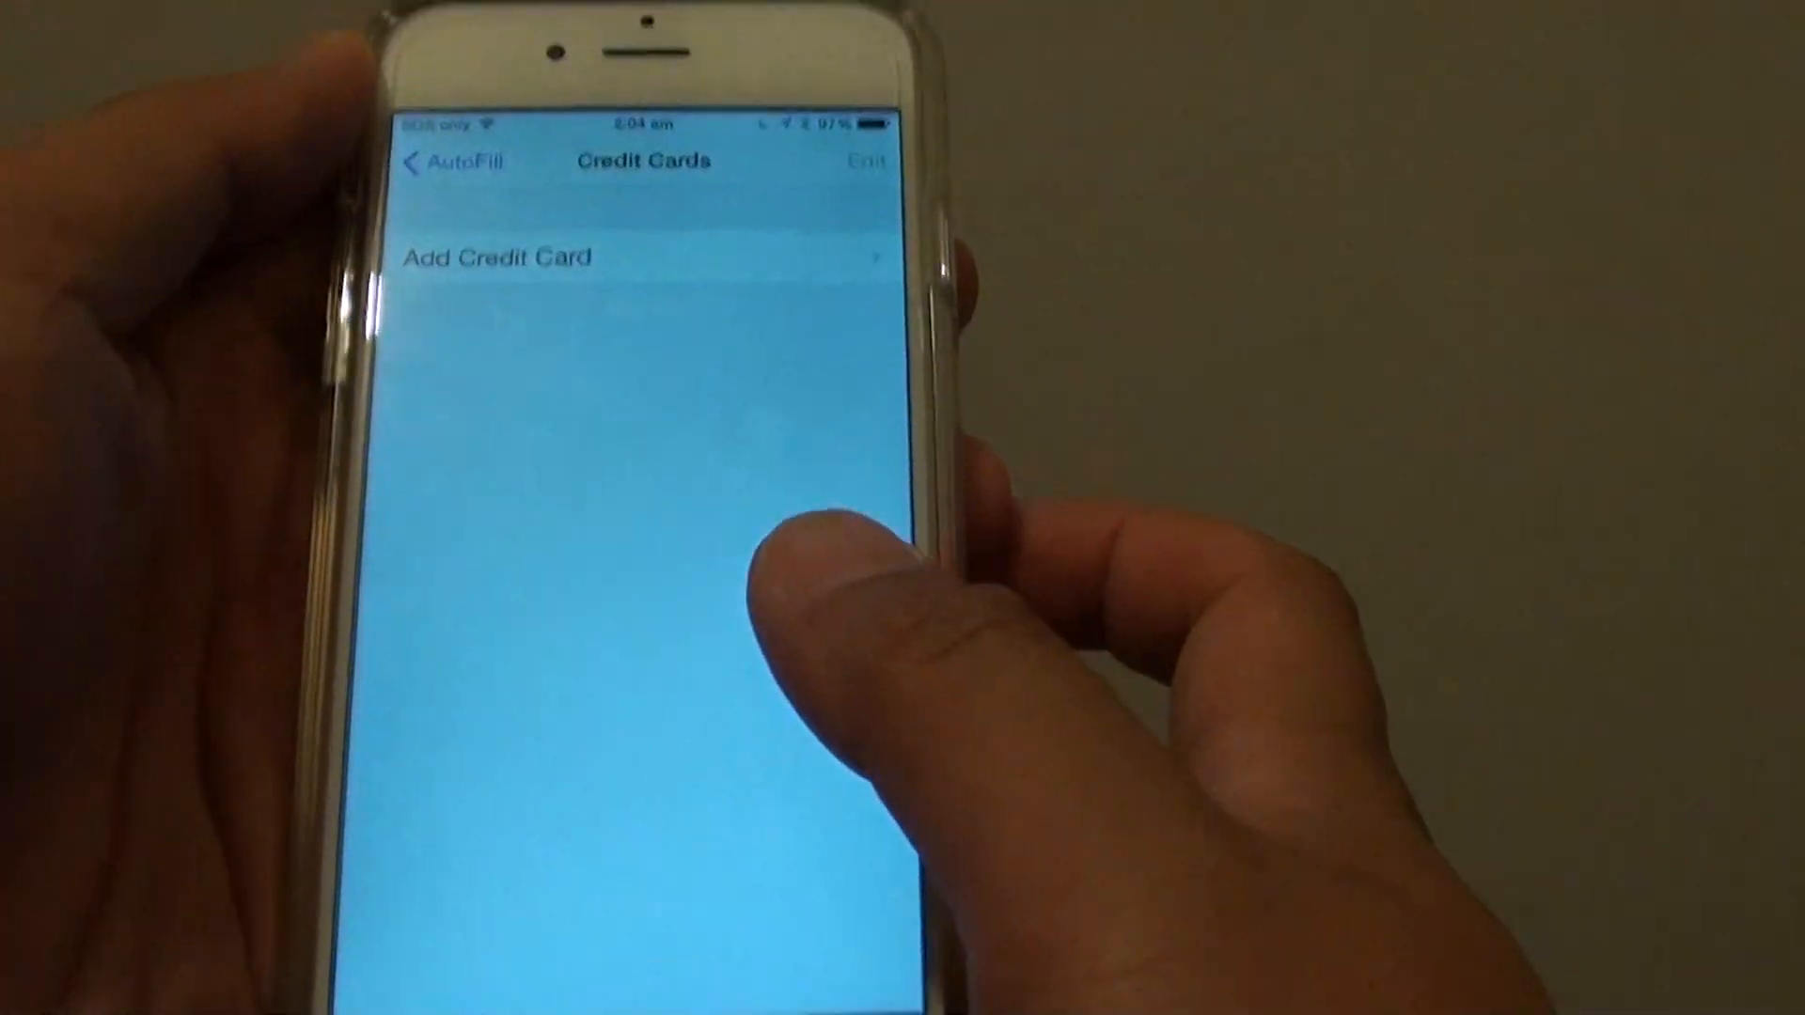